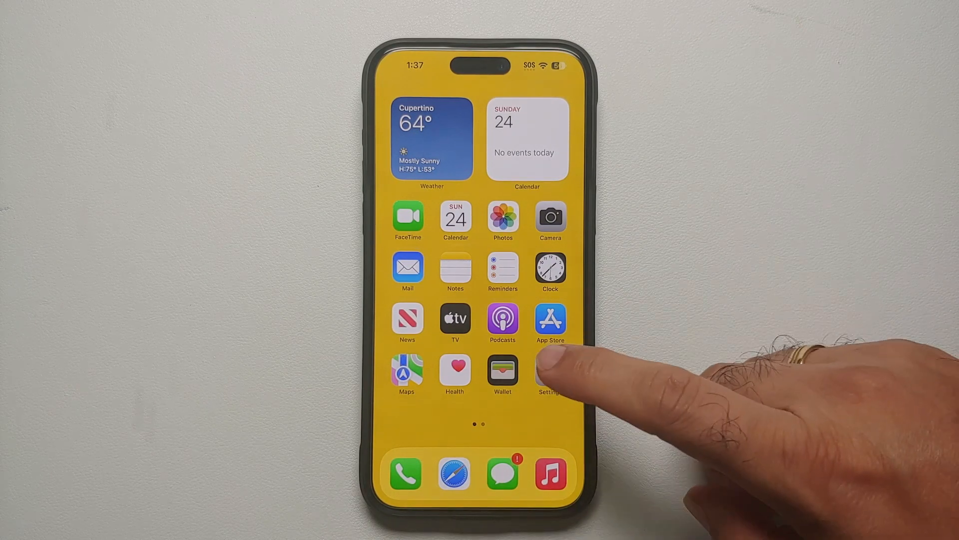
# Step: Launch the Settings app from the Home Screen to reach its main options list
pyautogui.click(549, 373)
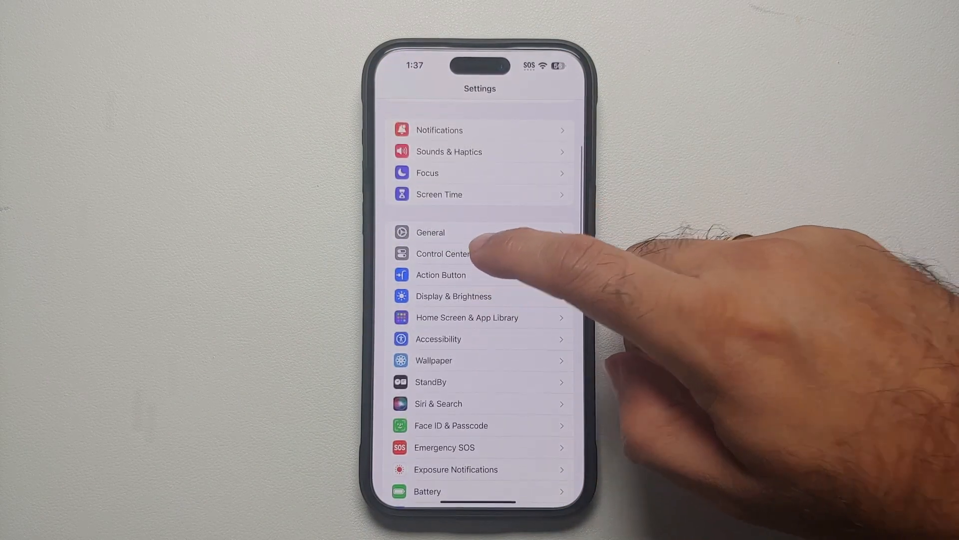
pyautogui.click(442, 254)
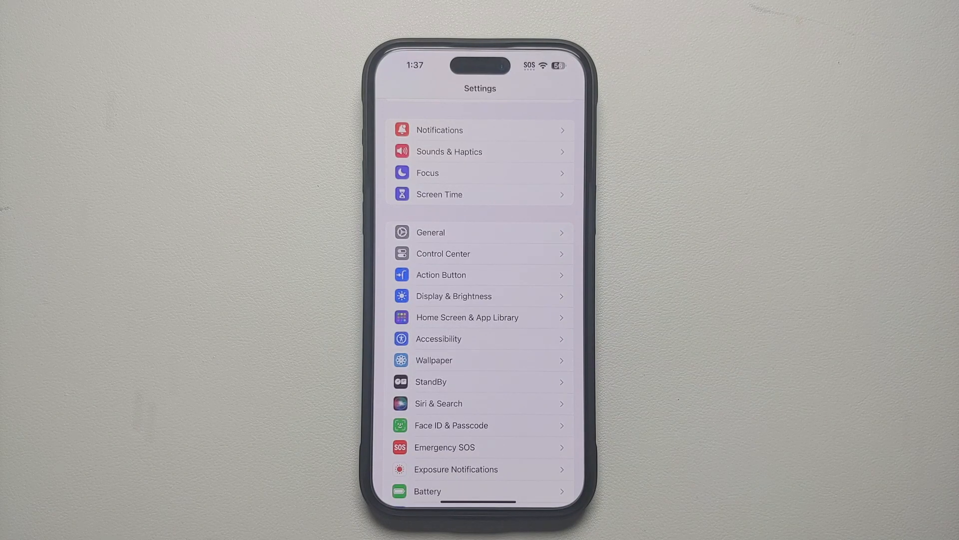
# Step: Scroll down to Privacy & Security and go into its Location Services page
pyautogui.scroll(-3)
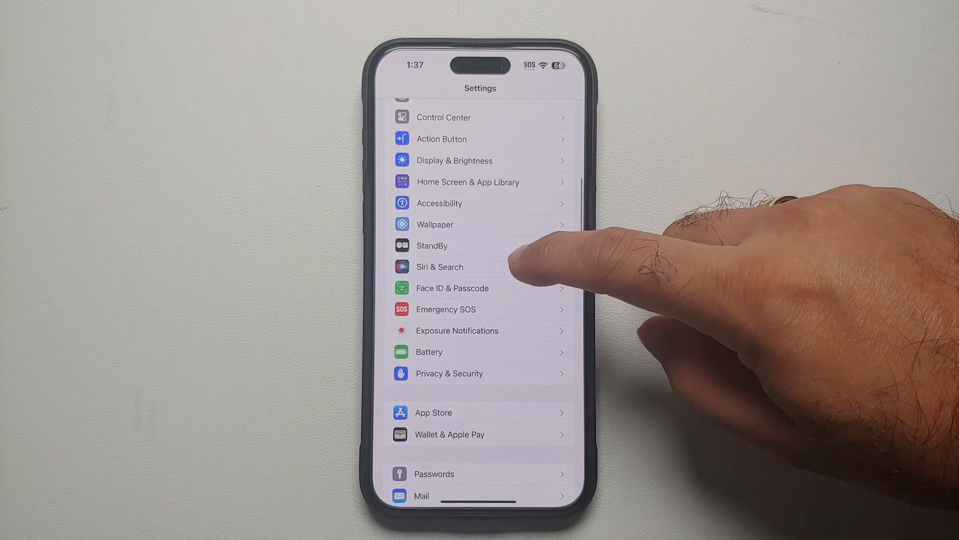
pyautogui.click(449, 373)
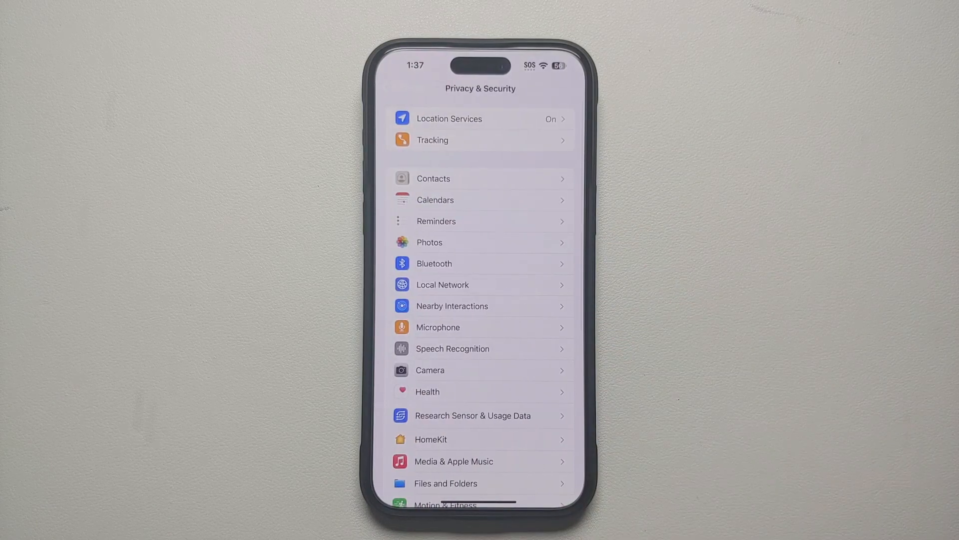
pyautogui.click(449, 118)
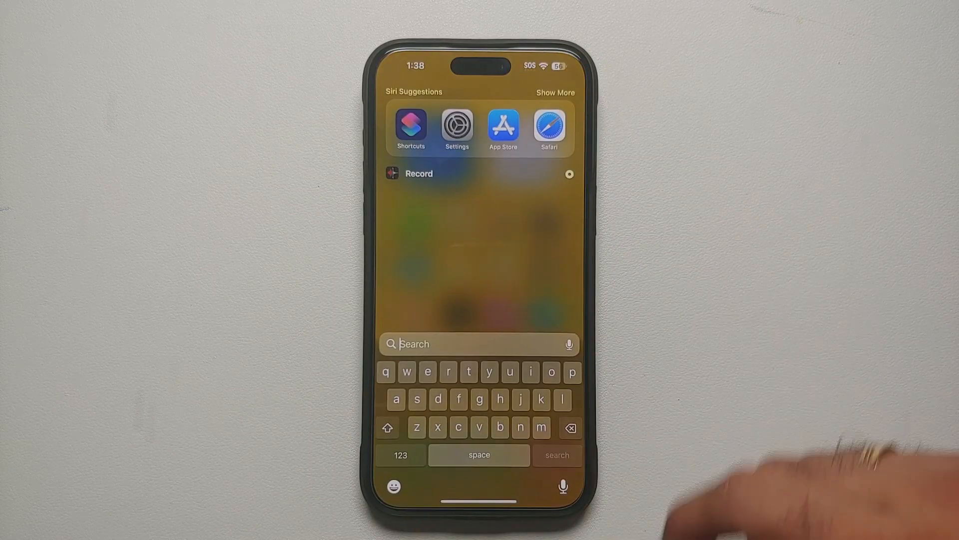
# Step: Search the App Store for 'shortcuts' and launch the installed Shortcuts app
pyautogui.write('shortcuts')
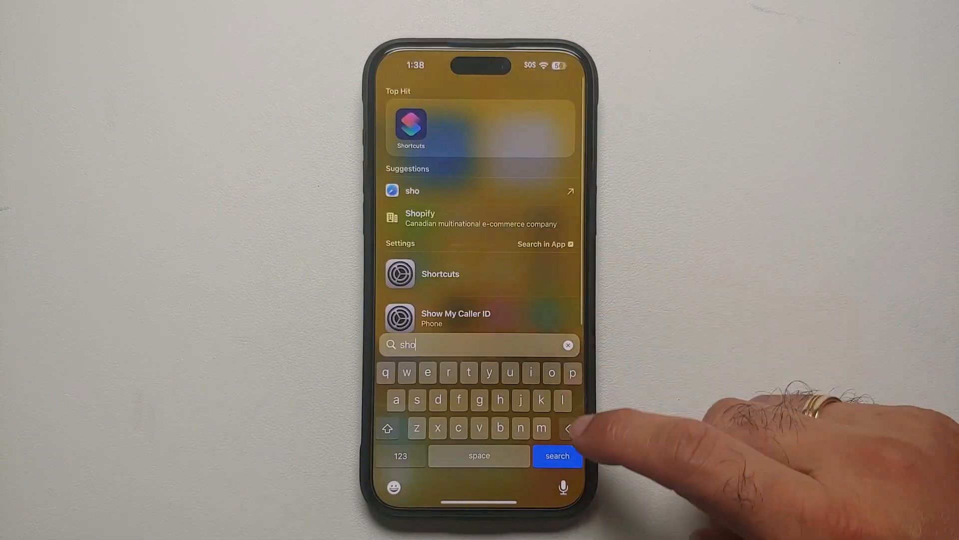
pyautogui.click(567, 344)
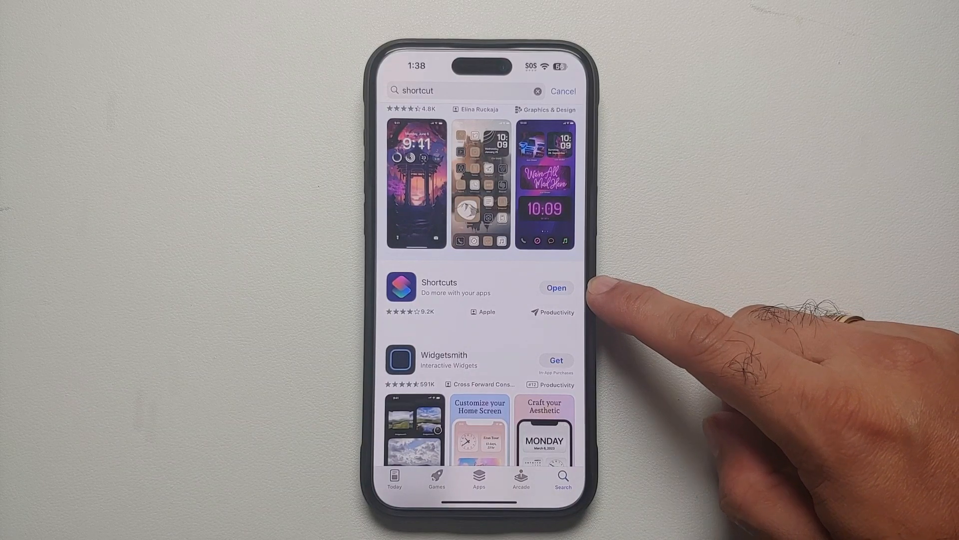
pyautogui.click(556, 288)
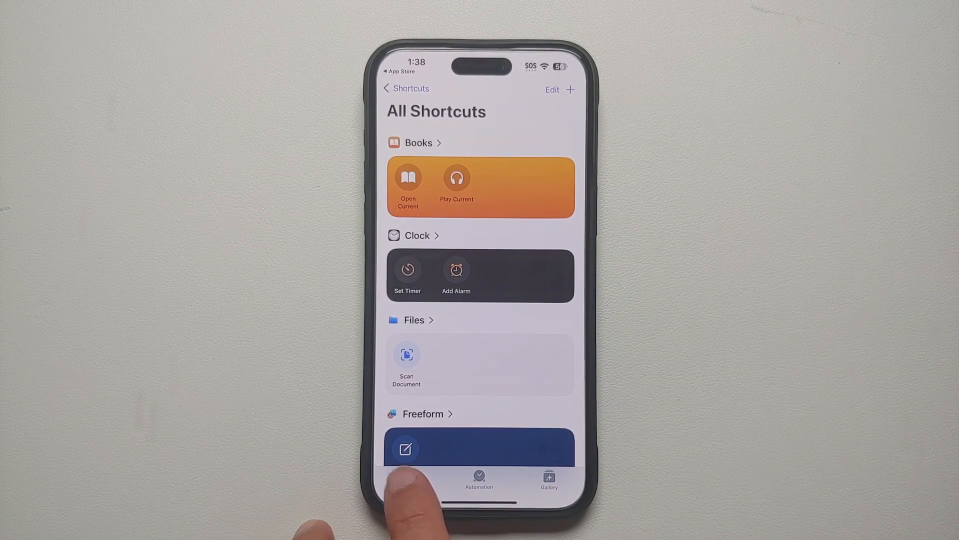
# Step: From the All Shortcuts list, create a blank shortcut and show the action library
pyautogui.click(406, 89)
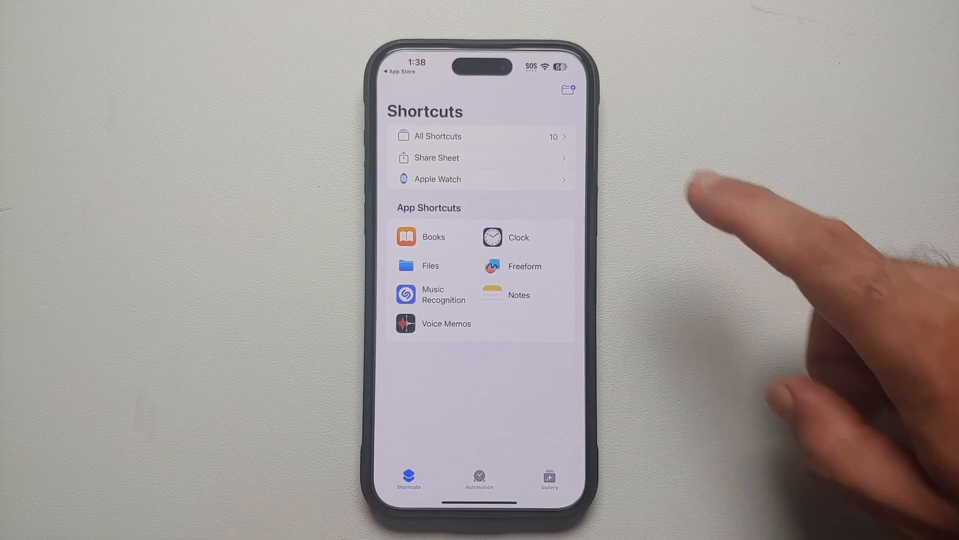
pyautogui.click(437, 136)
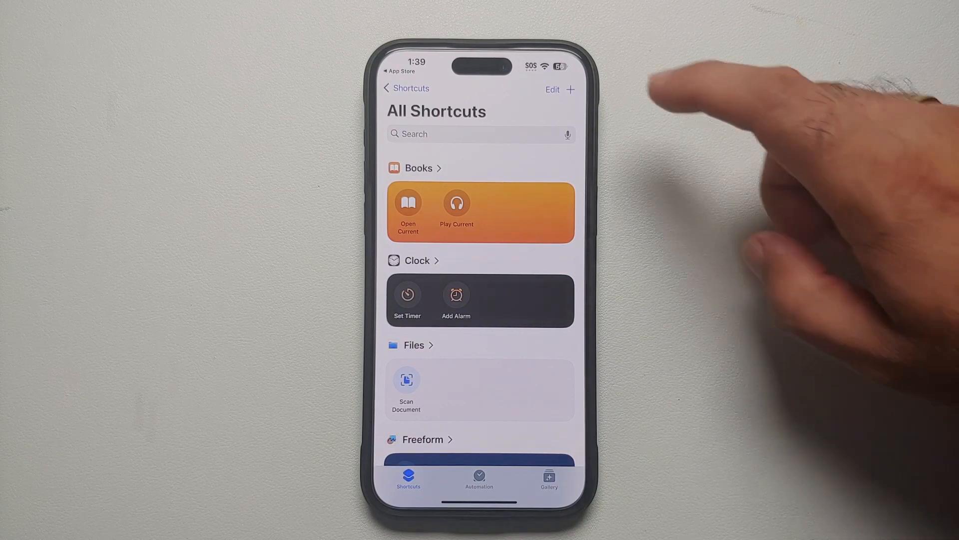
pyautogui.click(570, 90)
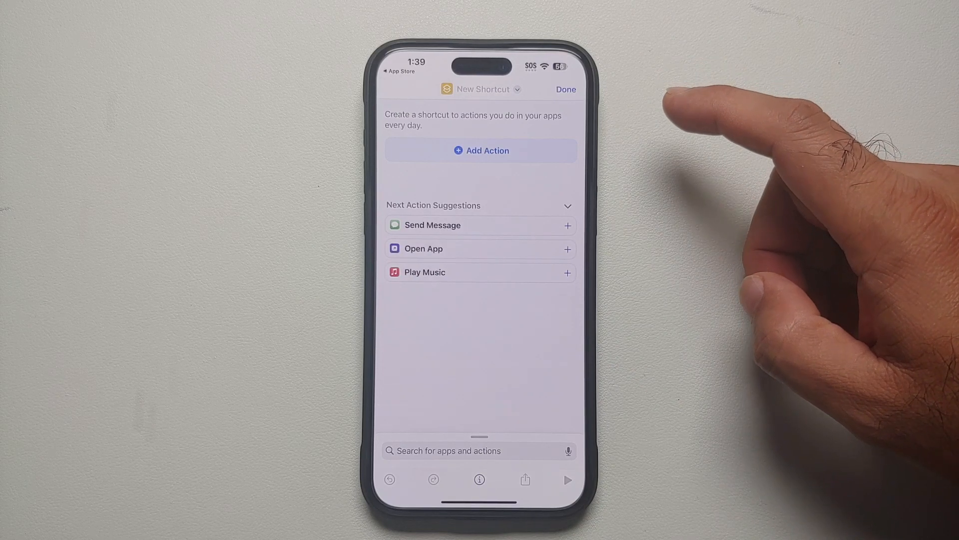
pyautogui.click(481, 150)
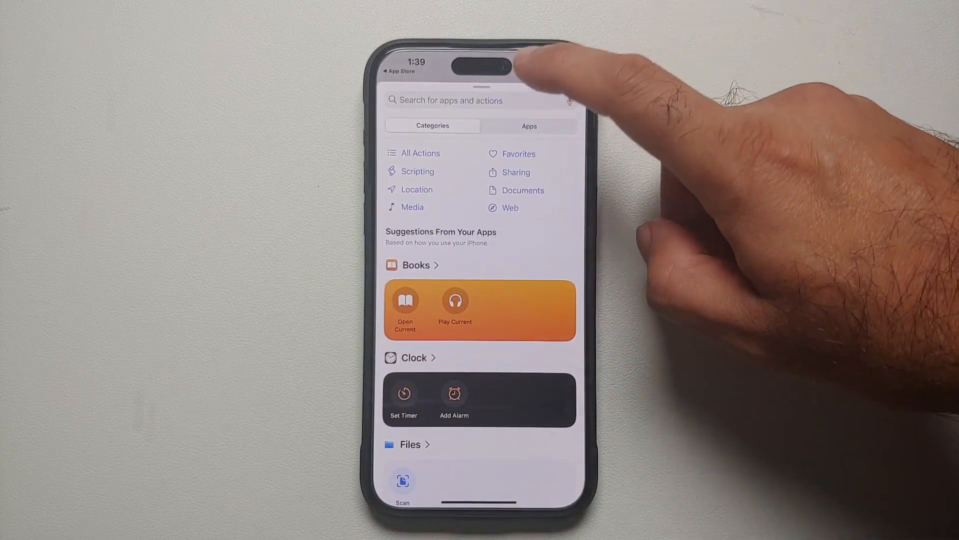
# Step: Search actions for 'url' and add Open URLs for prefs:root=Privacy&path=LOCATION
pyautogui.click(453, 100)
pyautogui.write('Open')
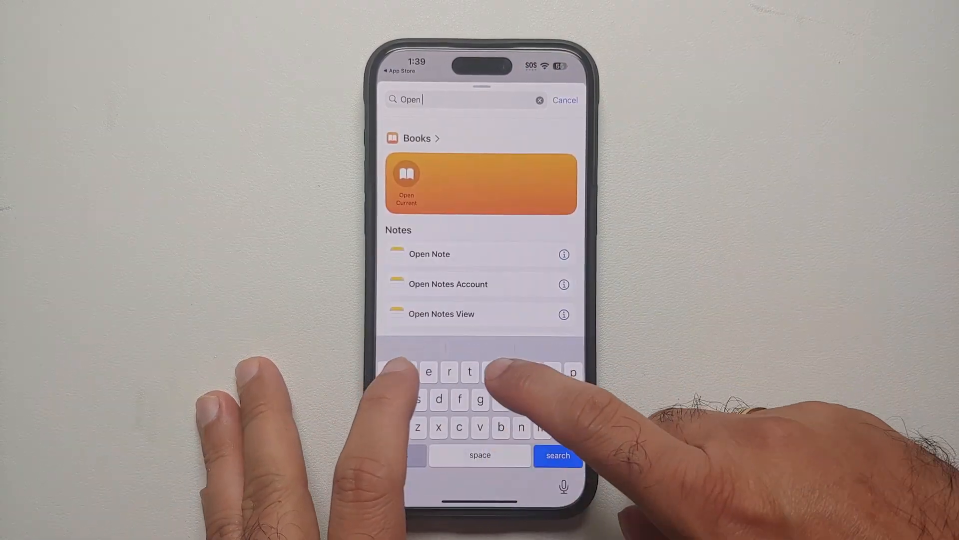
pyautogui.write('url')
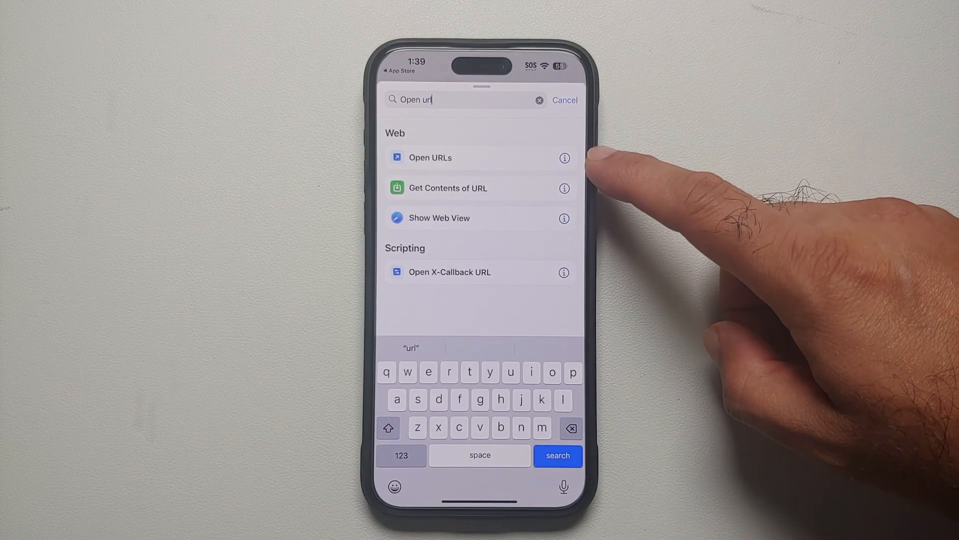
pyautogui.click(431, 157)
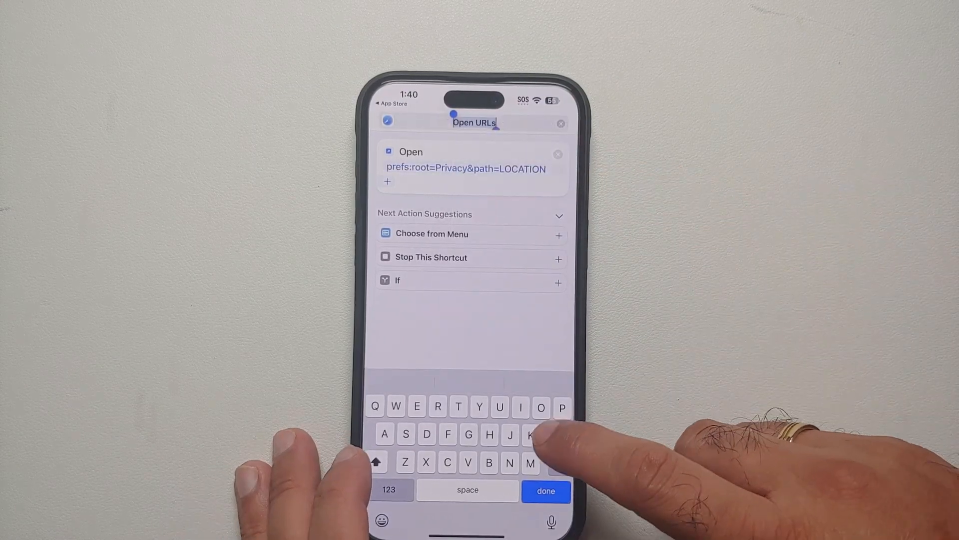
# Step: Enter 'Location' as the shortcut's title and confirm it
pyautogui.write('Location')
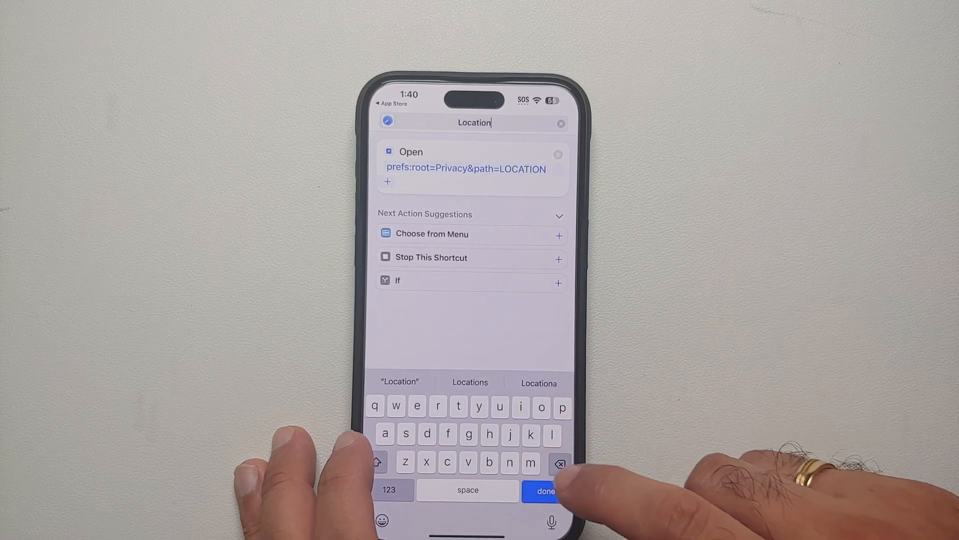
pyautogui.click(544, 491)
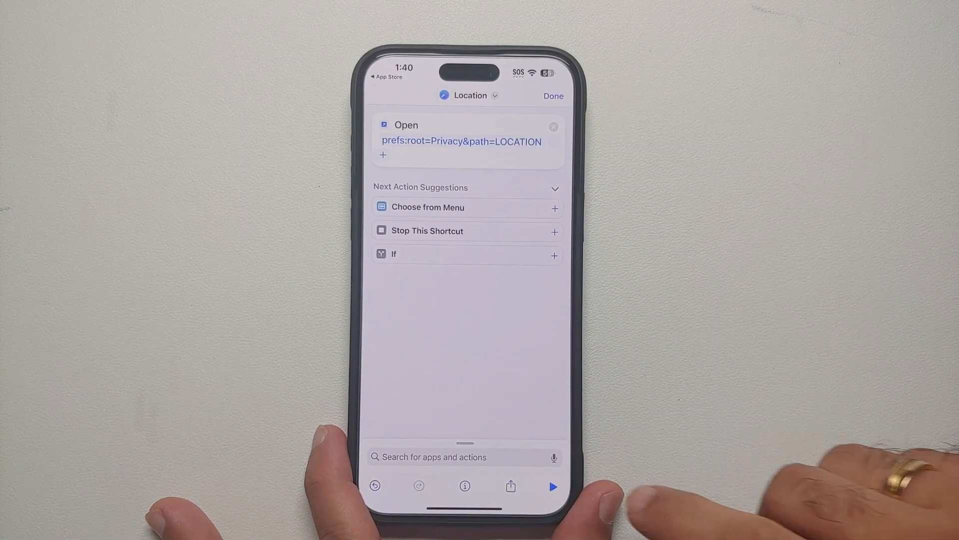
# Step: Test-run the Location shortcut, then save it with Done
pyautogui.click(552, 486)
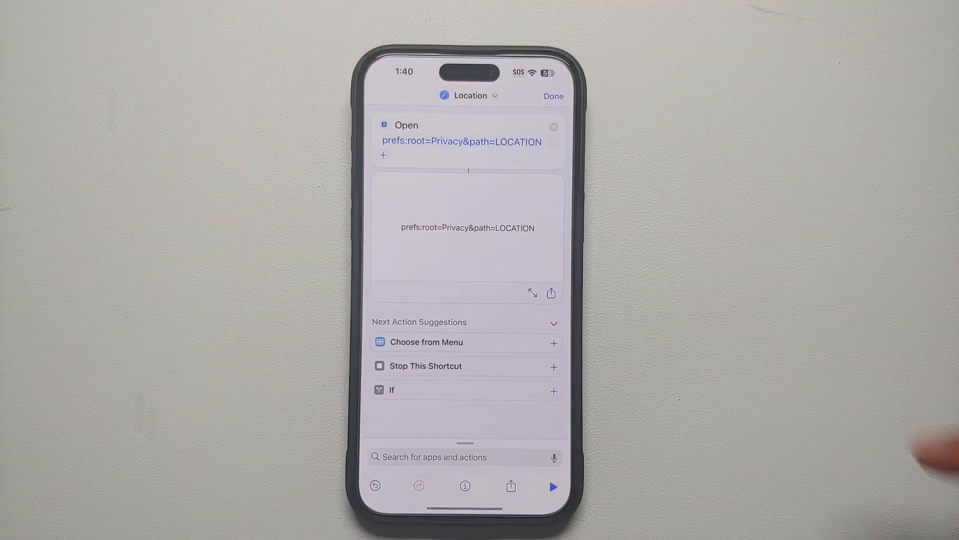
pyautogui.click(553, 96)
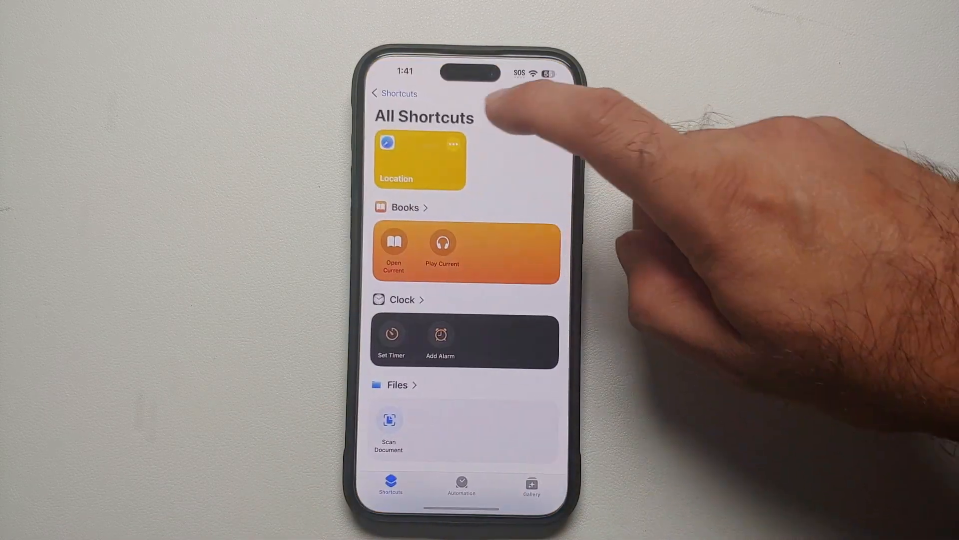
# Step: Place the Location shortcut on the Home Screen from its name menu's Add to Home Screen
pyautogui.click(419, 161)
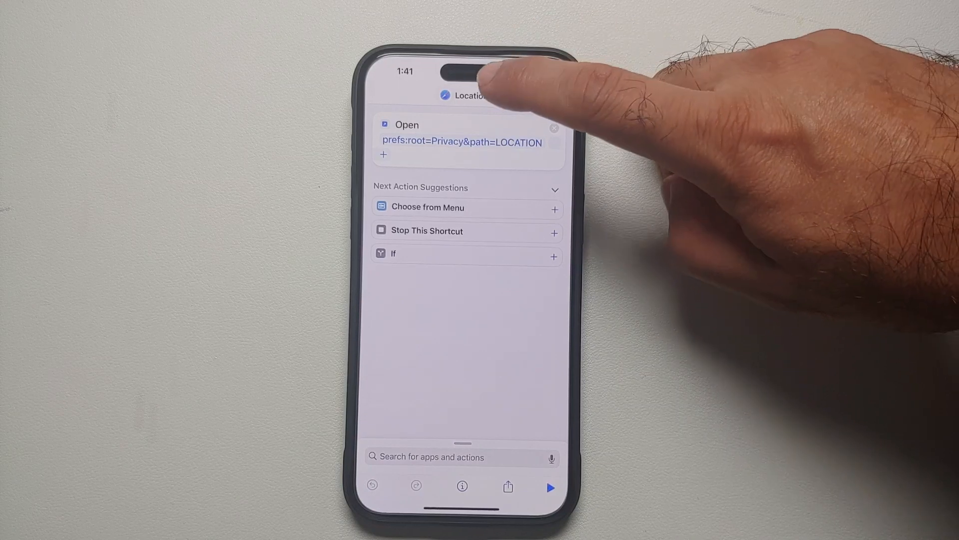
pyautogui.click(471, 95)
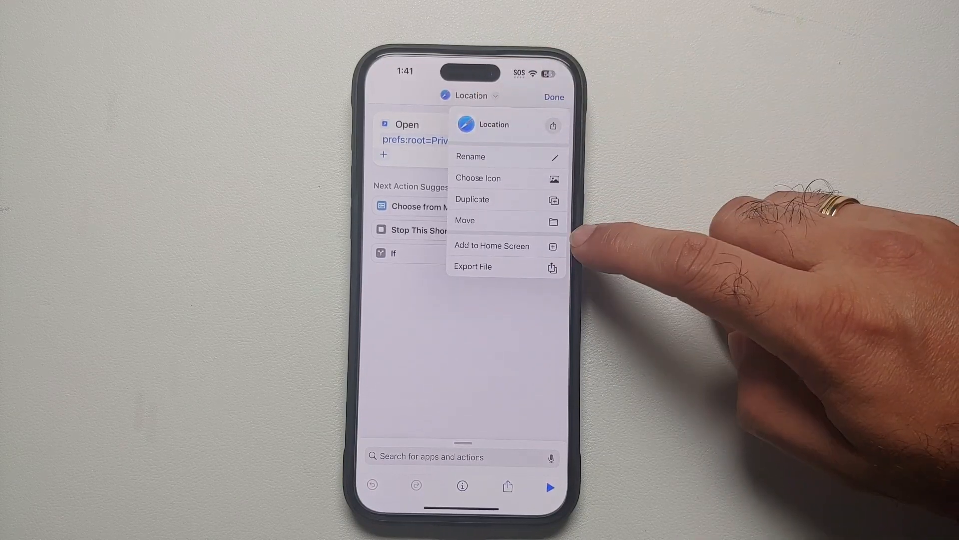
pyautogui.click(491, 245)
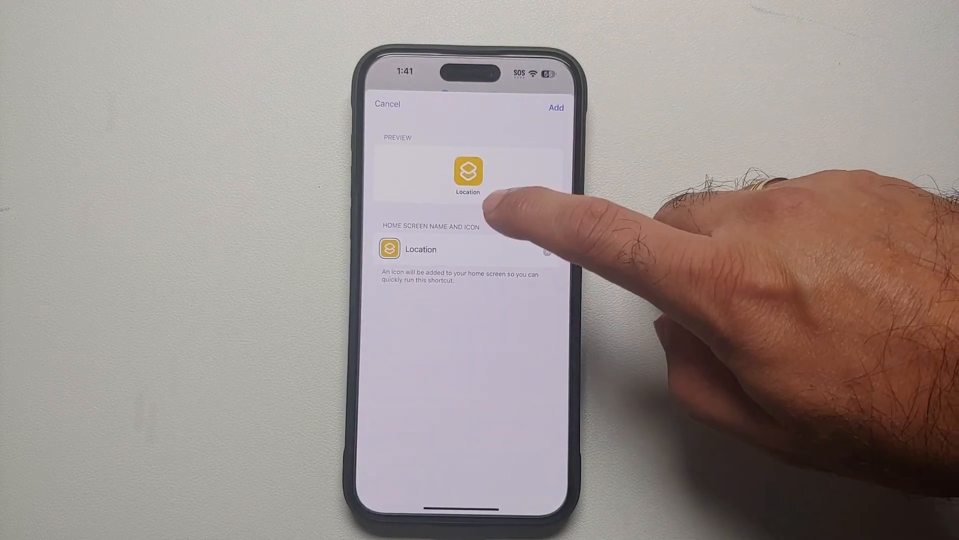
pyautogui.click(556, 107)
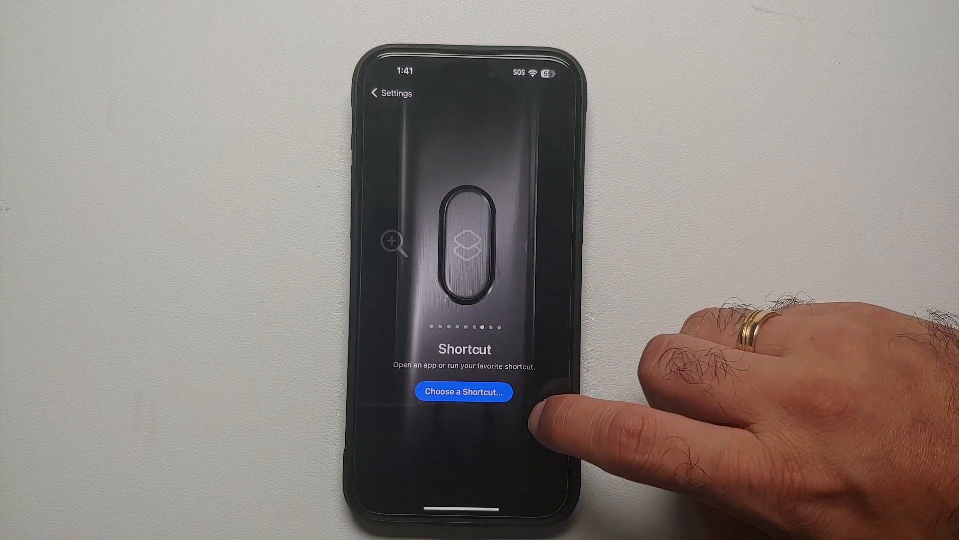
# Step: Open the Action Button's 'Choose a Shortcut…' picker listing My Shortcuts
pyautogui.click(463, 392)
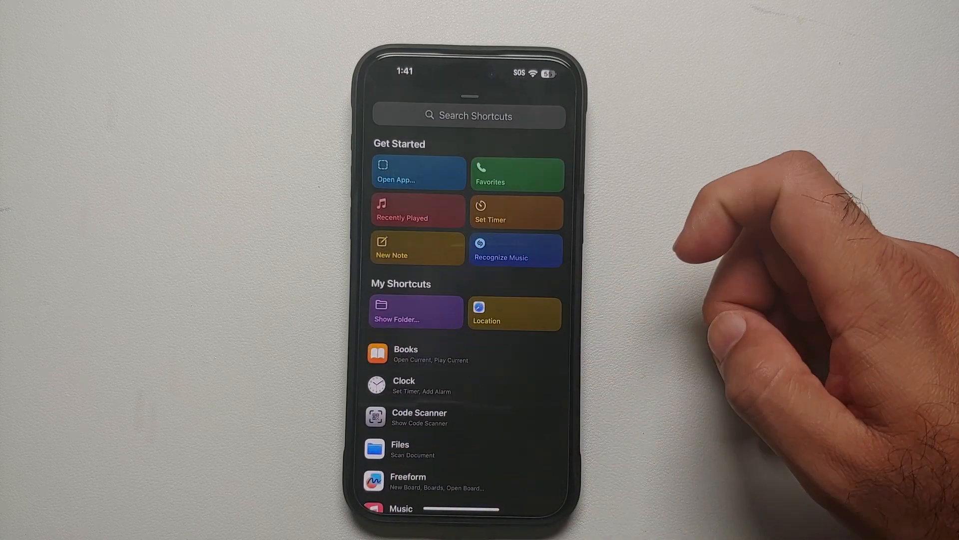